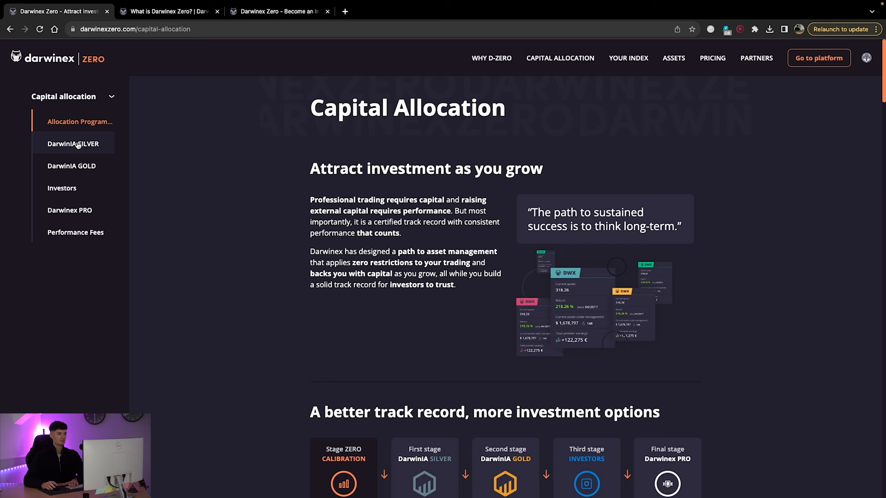
# Step: Scroll the Capital Allocation page to the five-stage path and Calibration Stage description
pyautogui.scroll(-3)
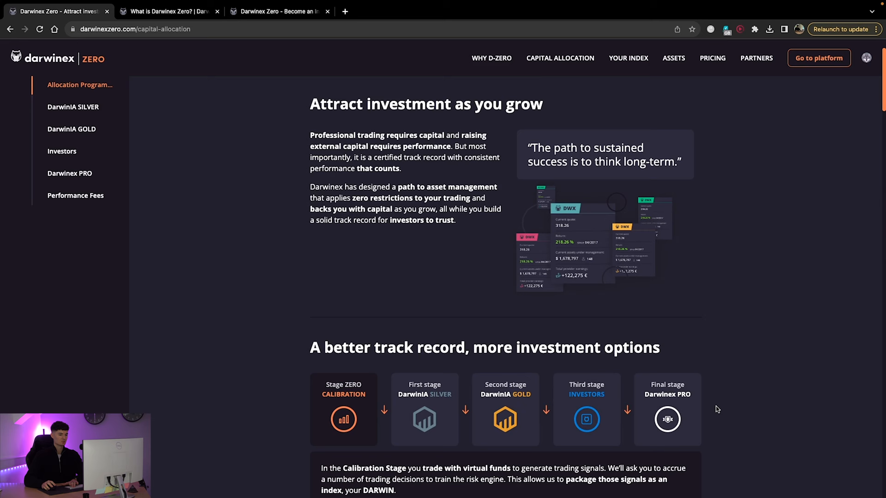
pyautogui.scroll(-3)
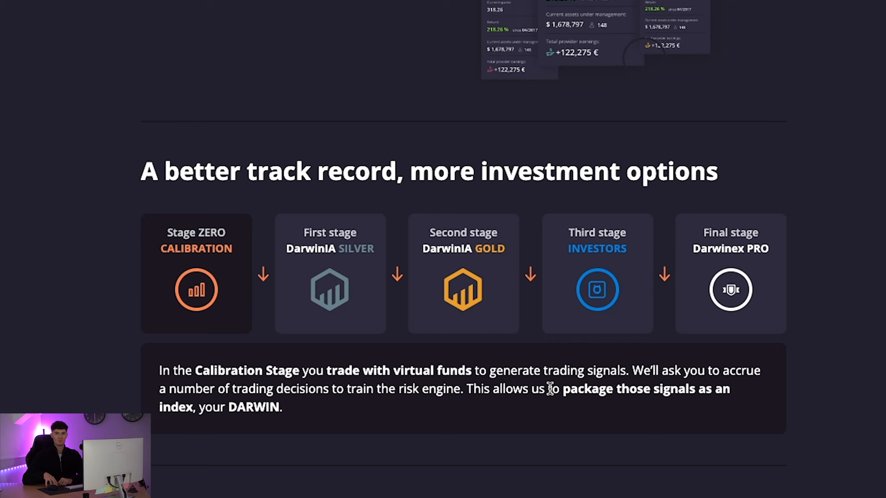
pyautogui.moveTo(337, 255)
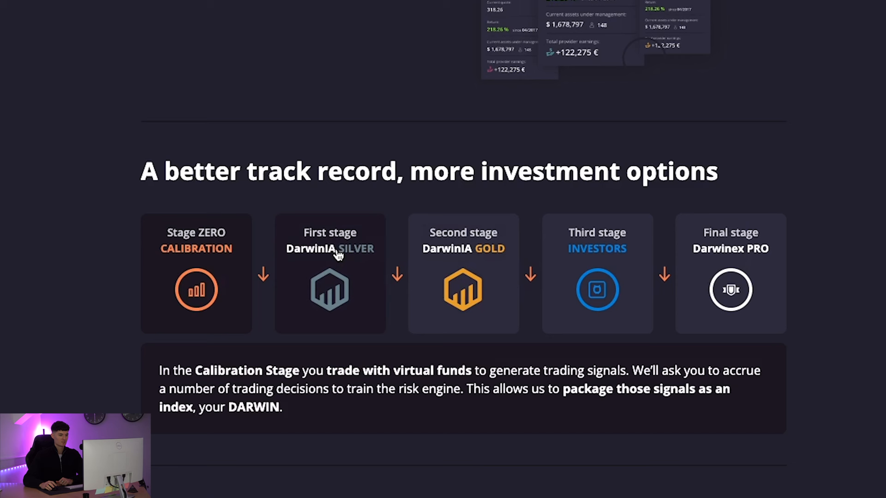
# Step: Reveal the DarwinIA SILVER description: monthly seed capital based on six-month returns
pyautogui.click(329, 278)
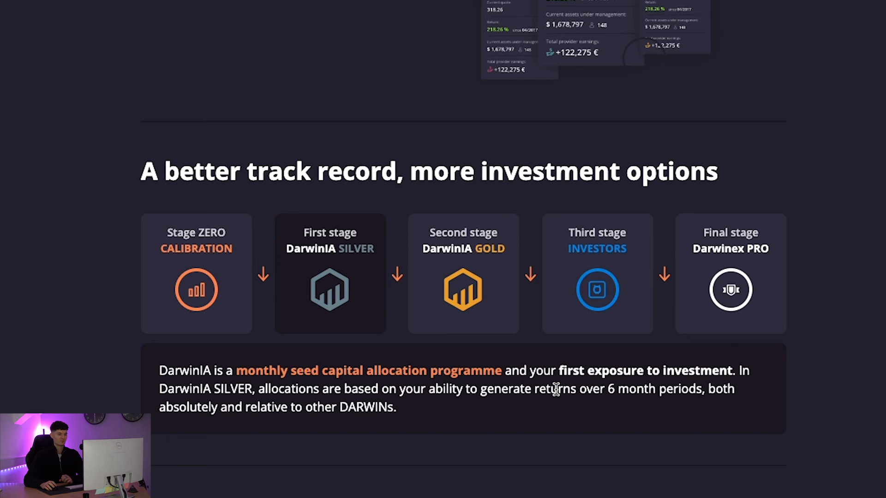
pyautogui.moveTo(302, 416)
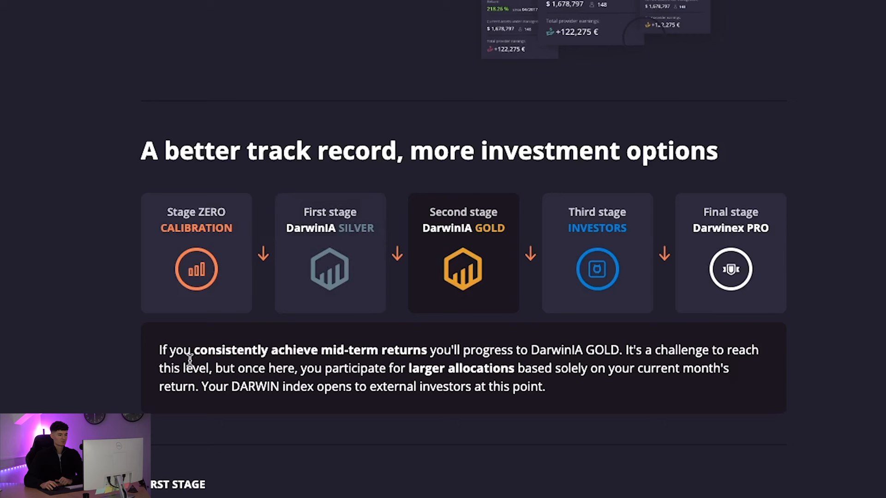
pyautogui.moveTo(655, 390)
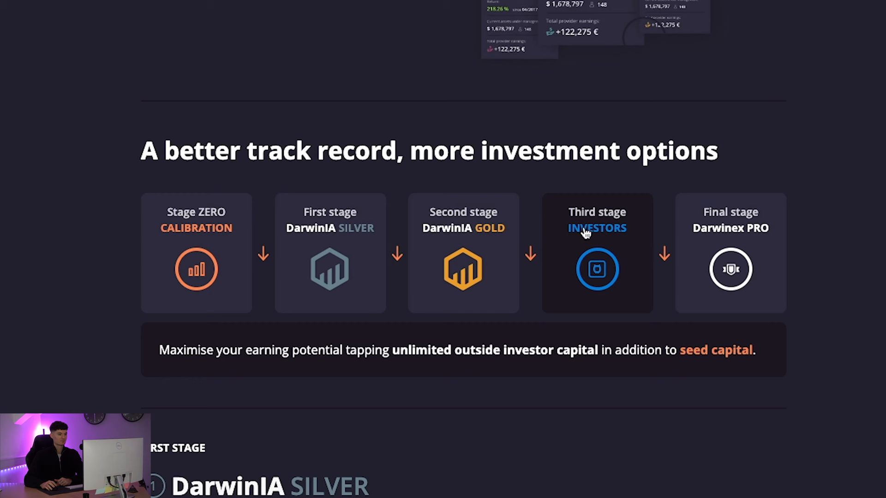
pyautogui.moveTo(499, 368)
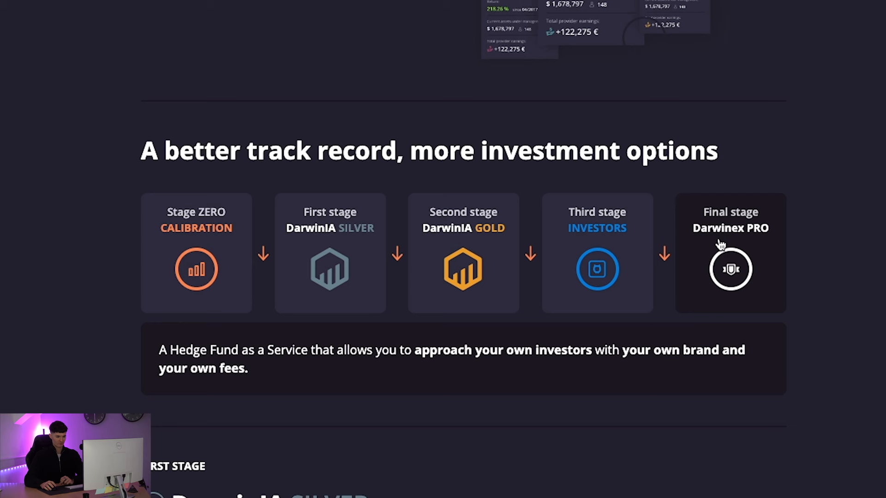
pyautogui.moveTo(298, 376)
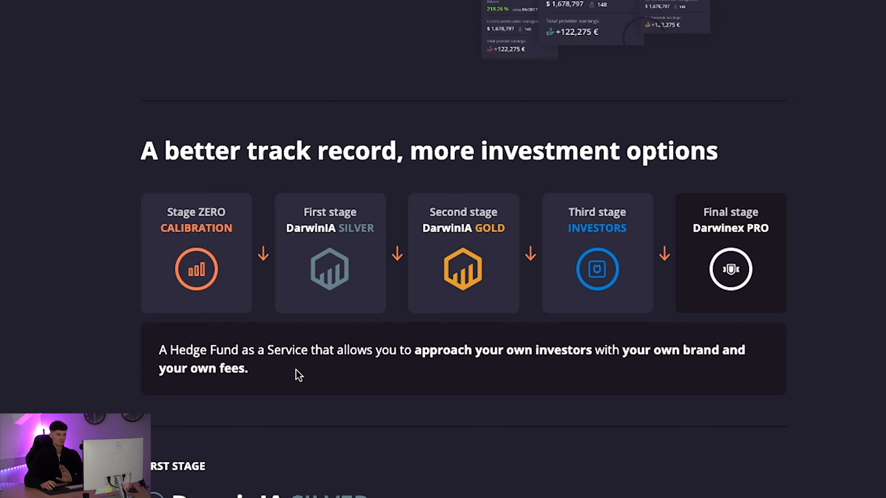